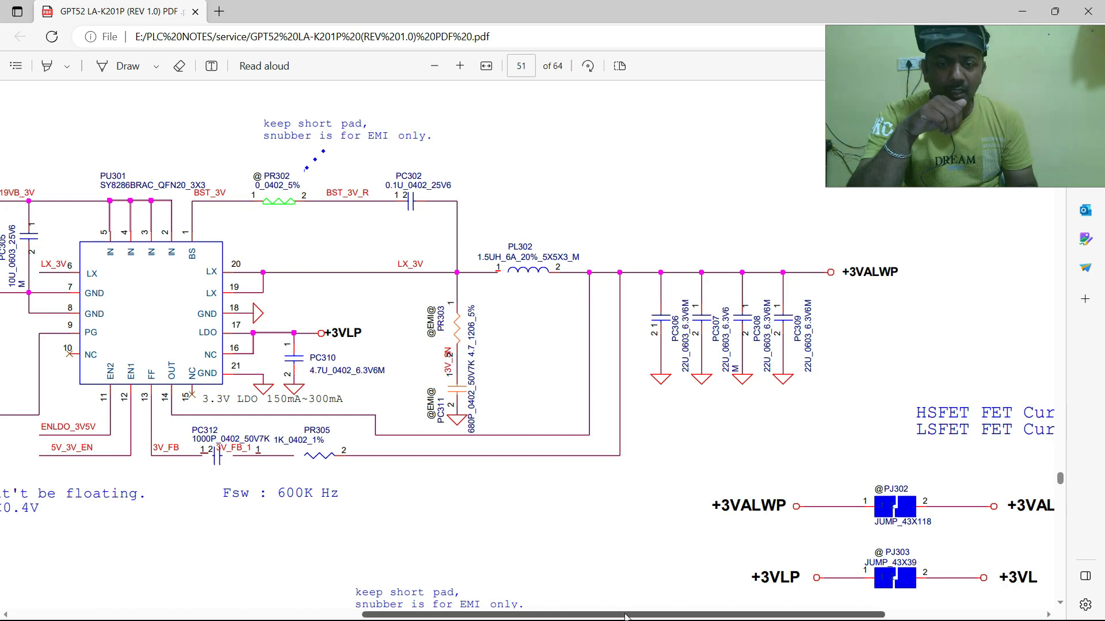
Step: Bring PU301's +19VB input side into view and highlight the SY8286BRAC part number
scroll("left", 3)
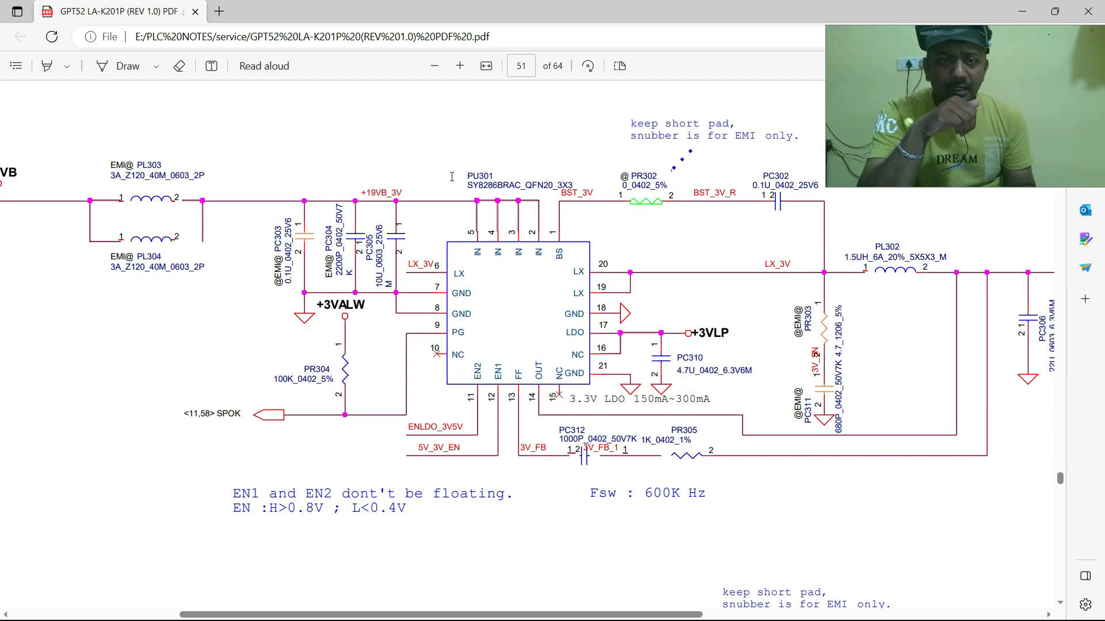
double_click(480, 175)
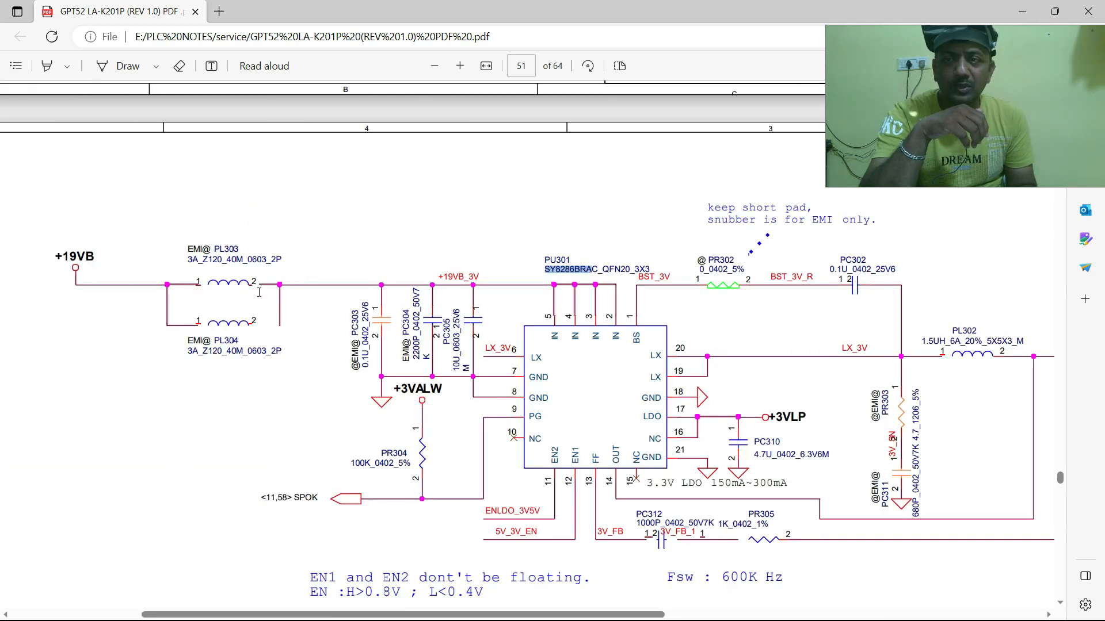
mouse_move(227, 292)
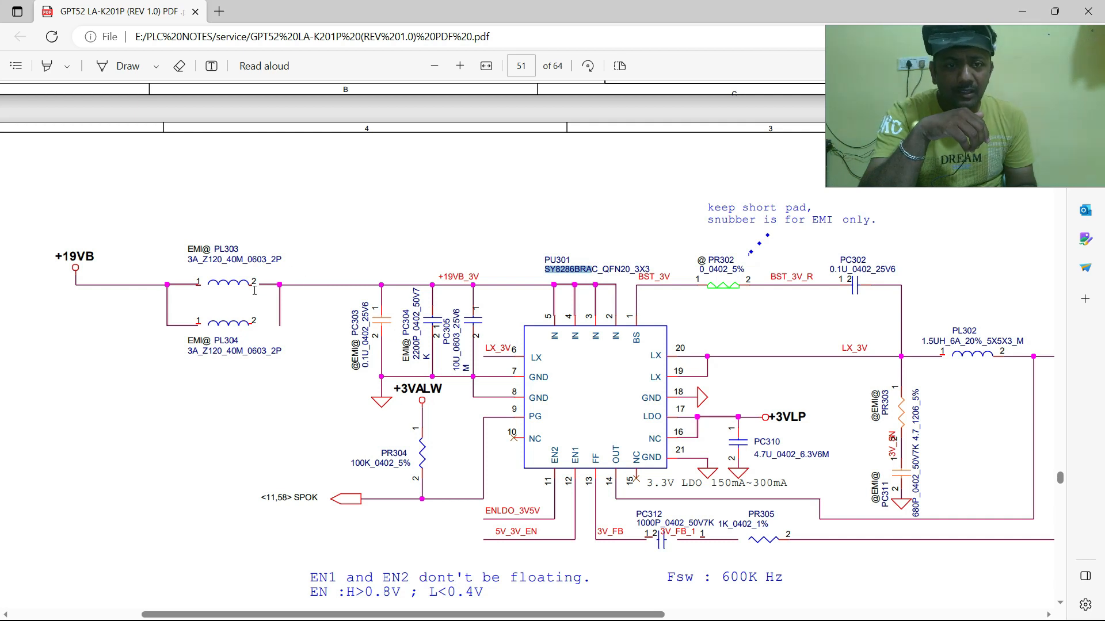
mouse_move(259, 291)
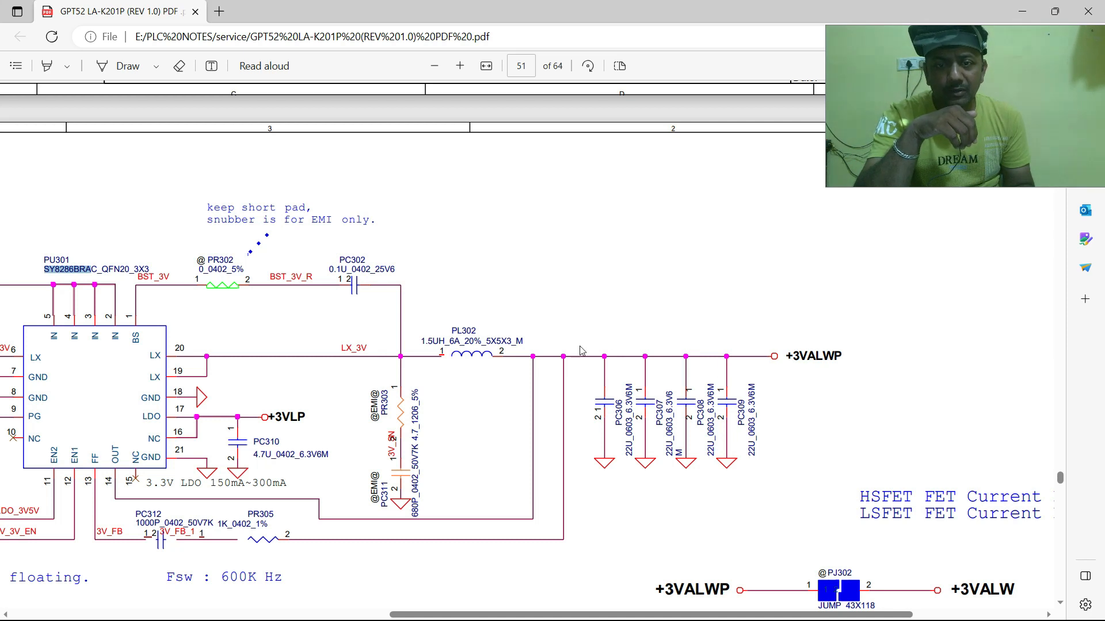
mouse_move(724, 351)
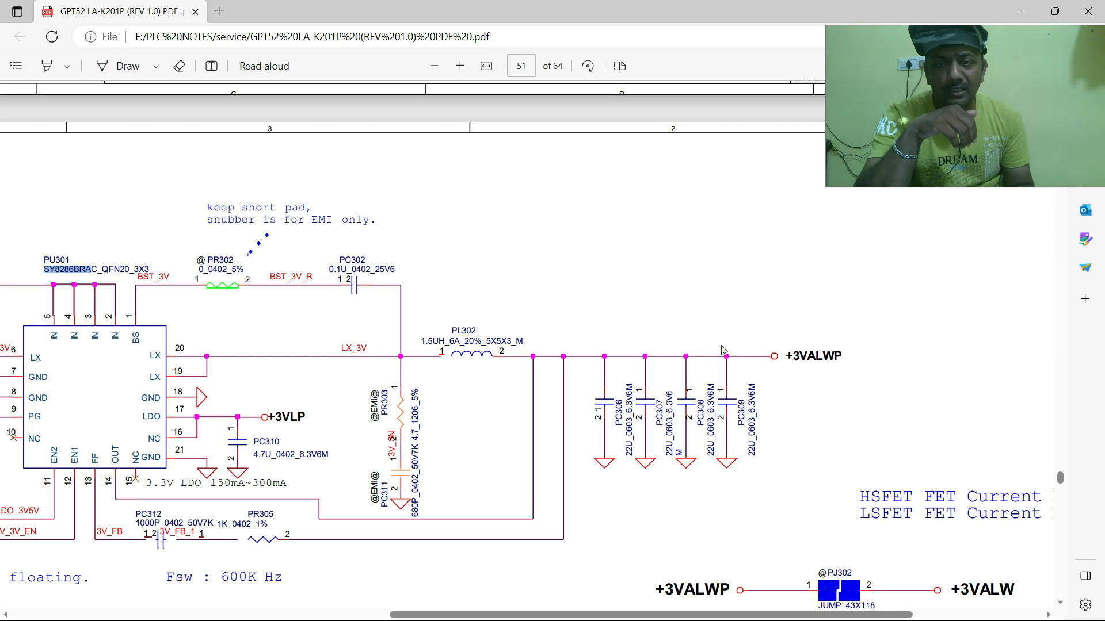
mouse_move(726, 367)
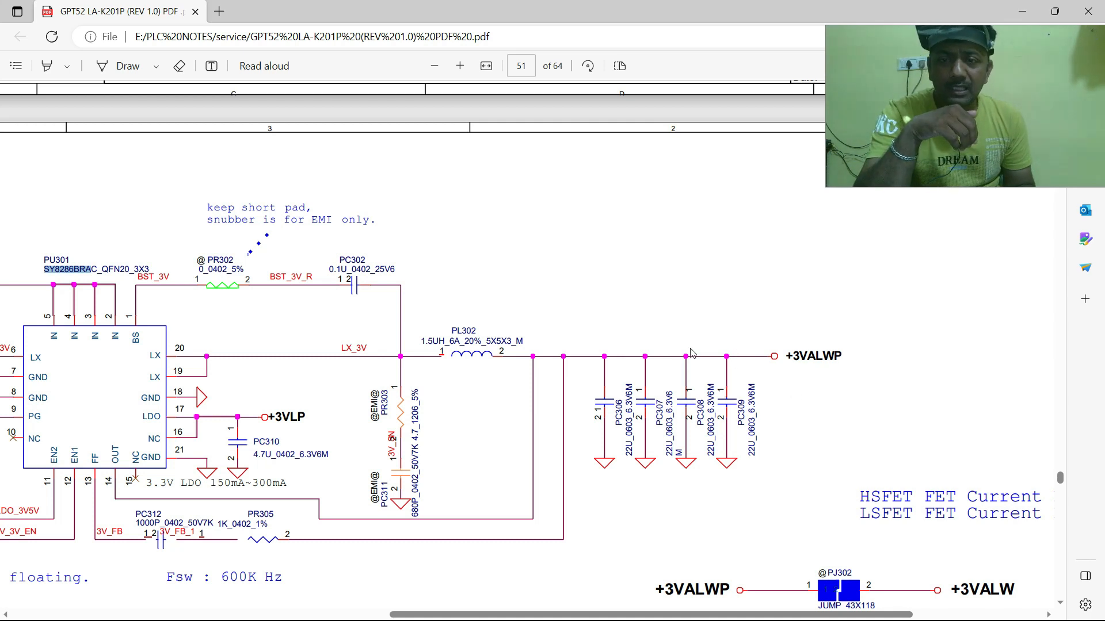
mouse_move(743, 368)
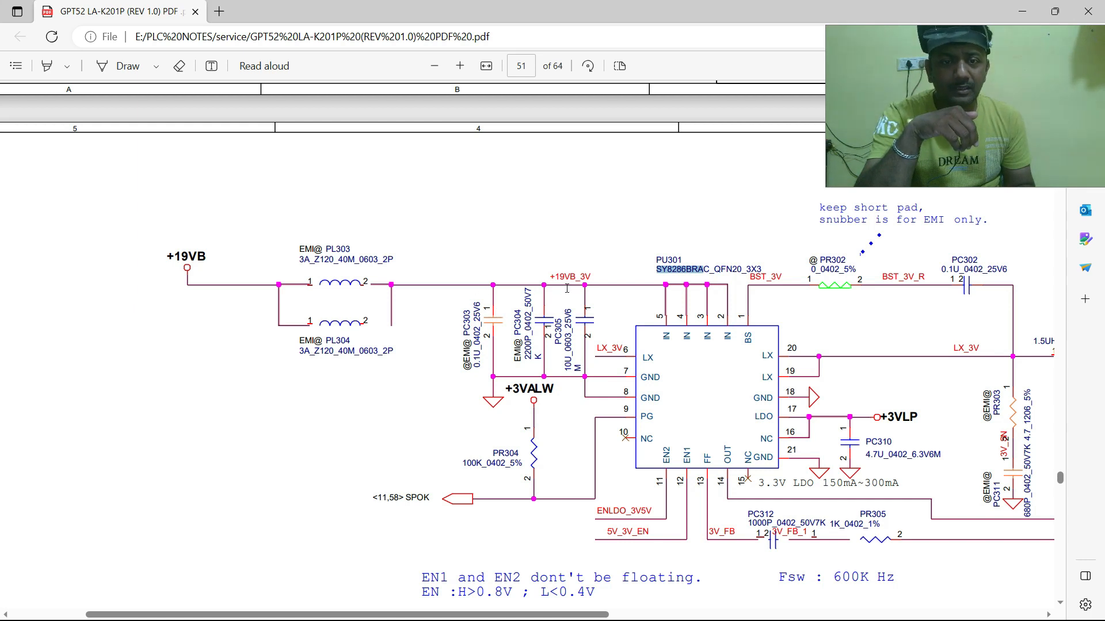
mouse_move(622, 319)
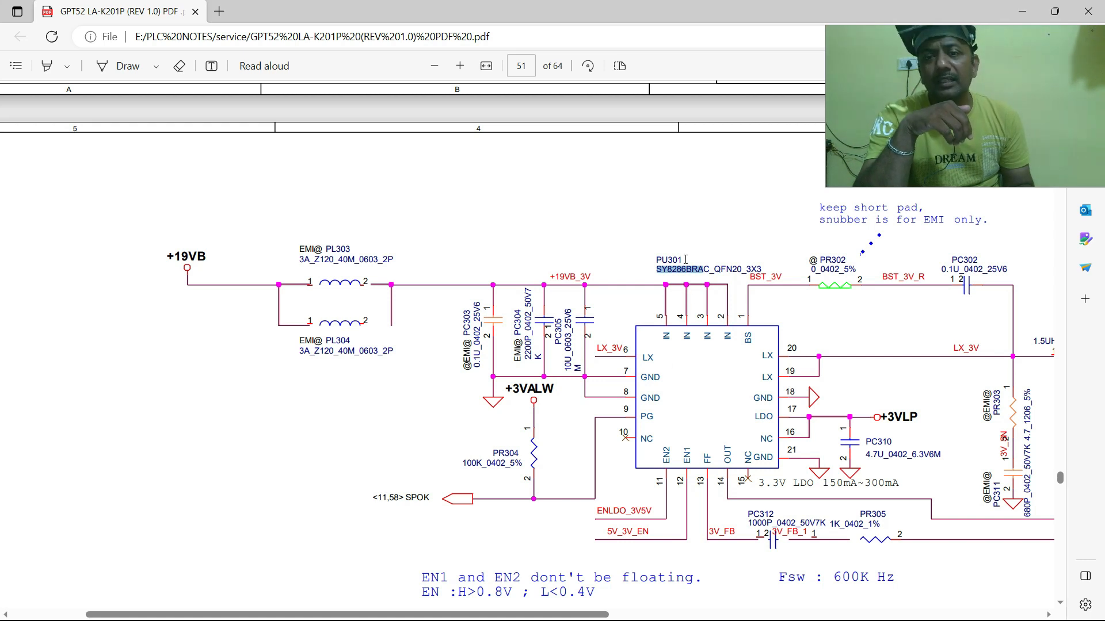
Step: Scroll down past PU301's EN1/EN2 note to reveal the +19VB_5V input with PL305
scroll("down", 3)
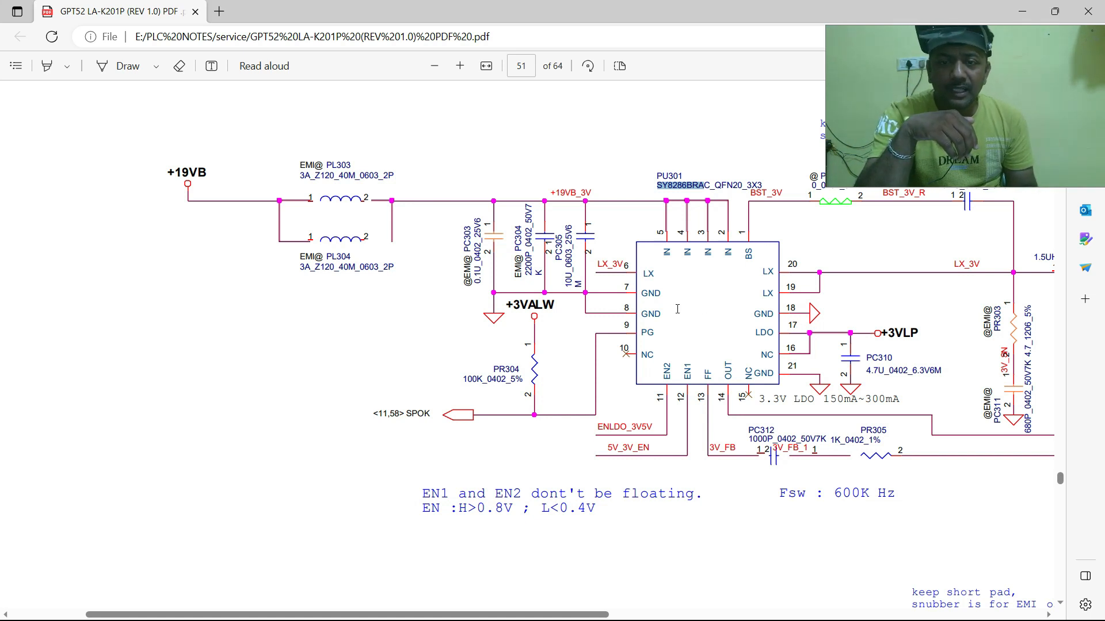
scroll("down", 3)
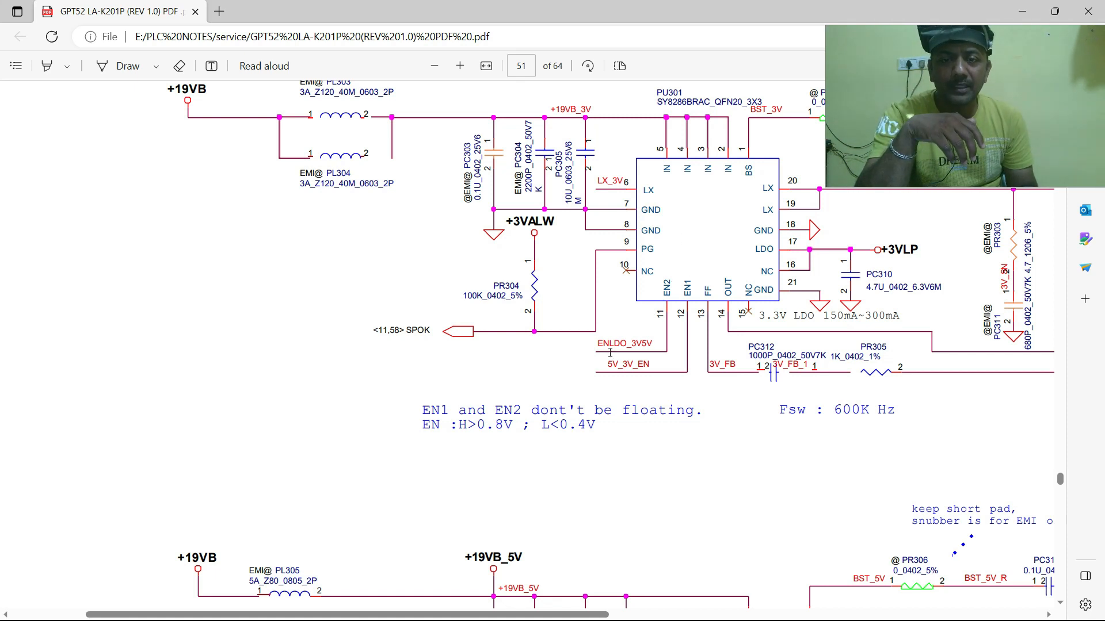
scroll("down", 3)
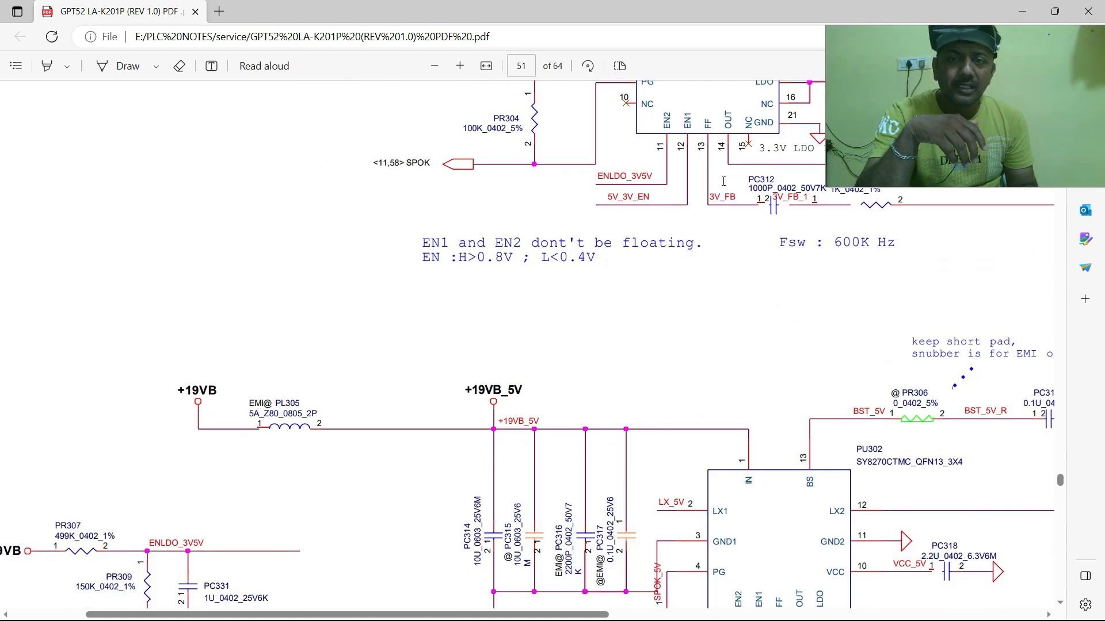
scroll("down", 3)
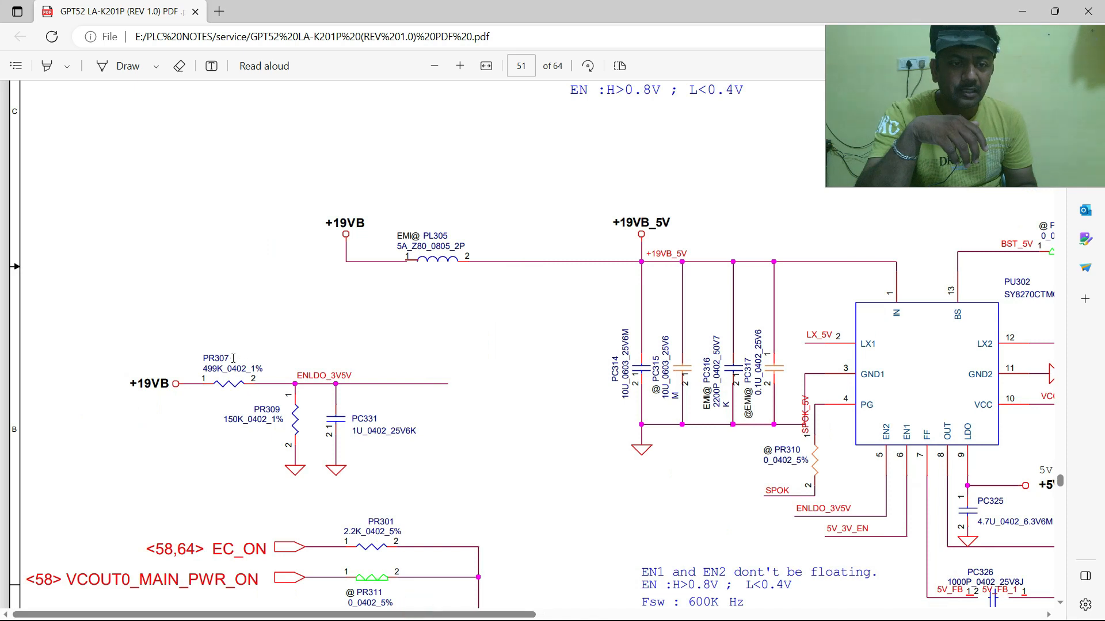
mouse_move(119, 385)
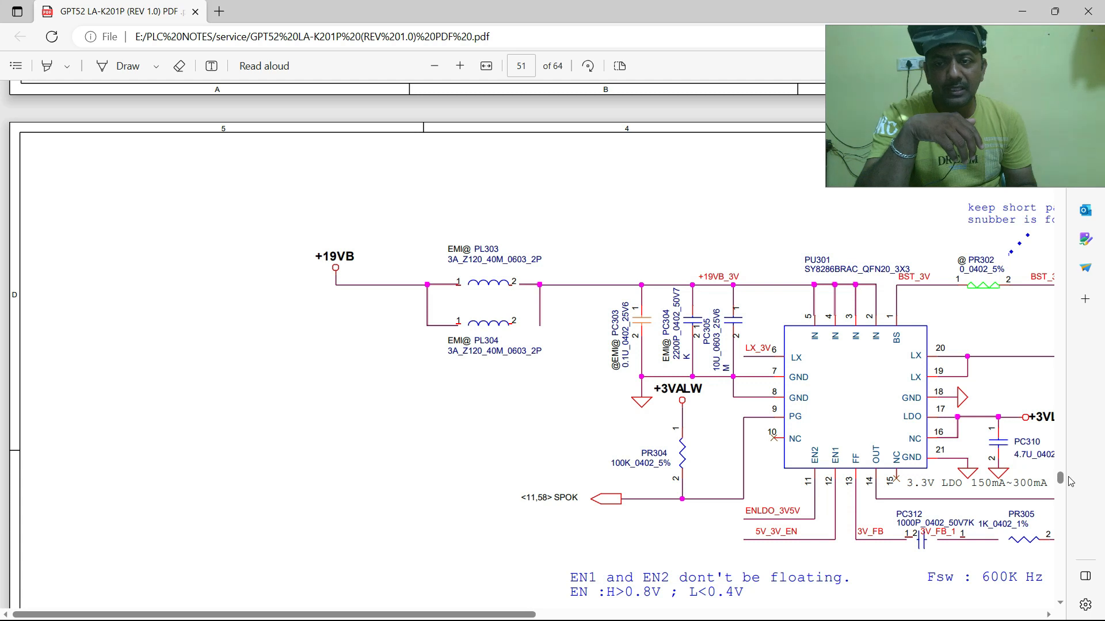
Step: Scroll page 51 to show PU301's full path through PL302 to the +3VALWP and +3VLP jumpers
scroll("down", 3)
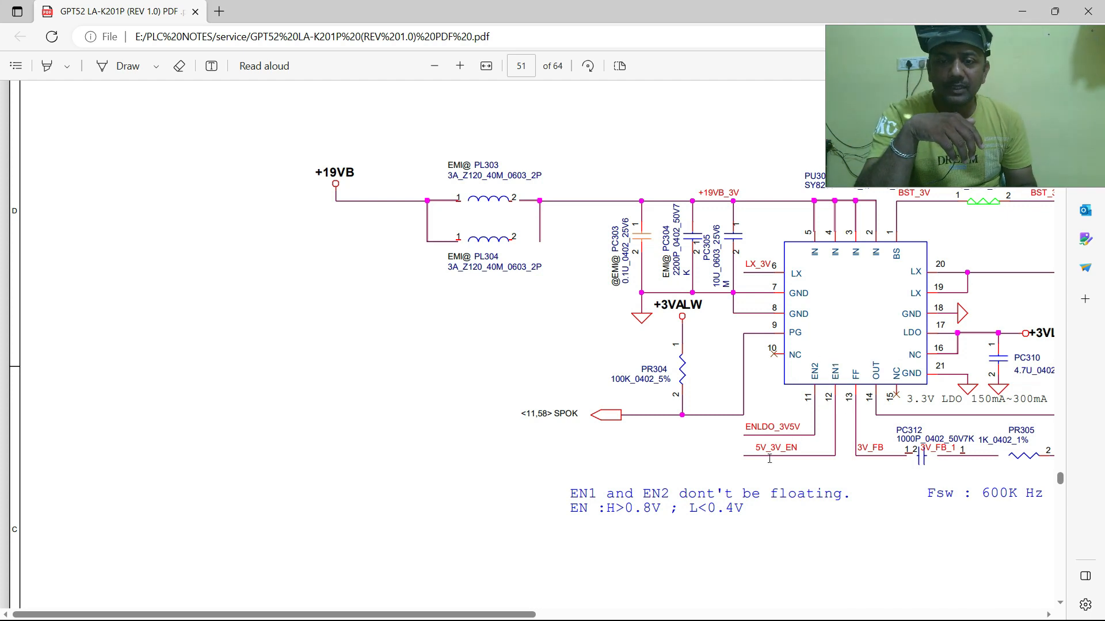
double_click(774, 447)
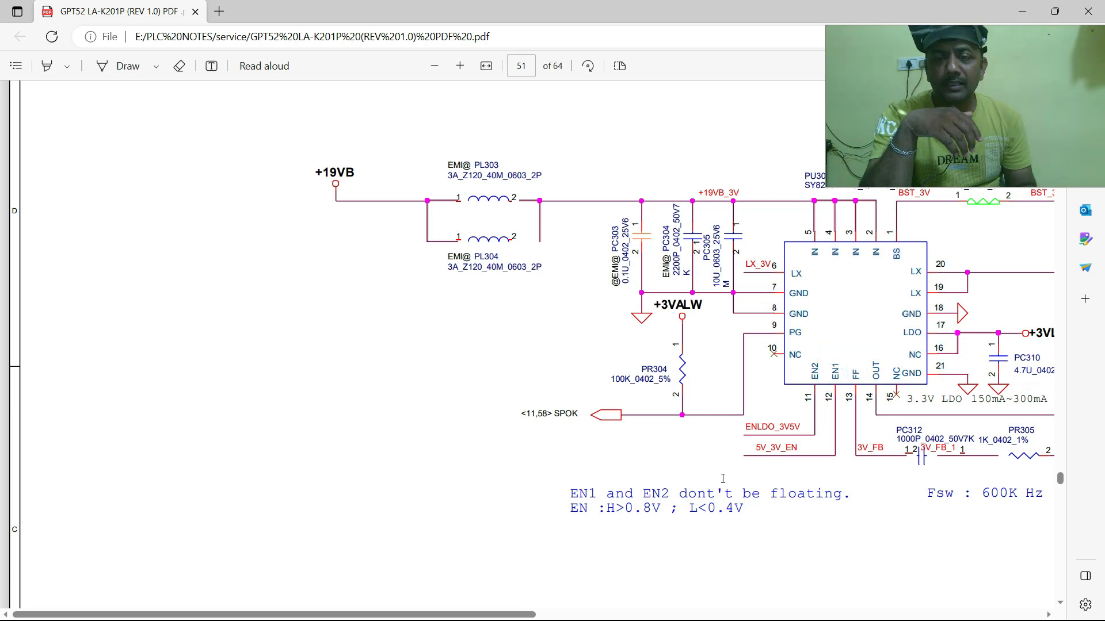
scroll("down", 3)
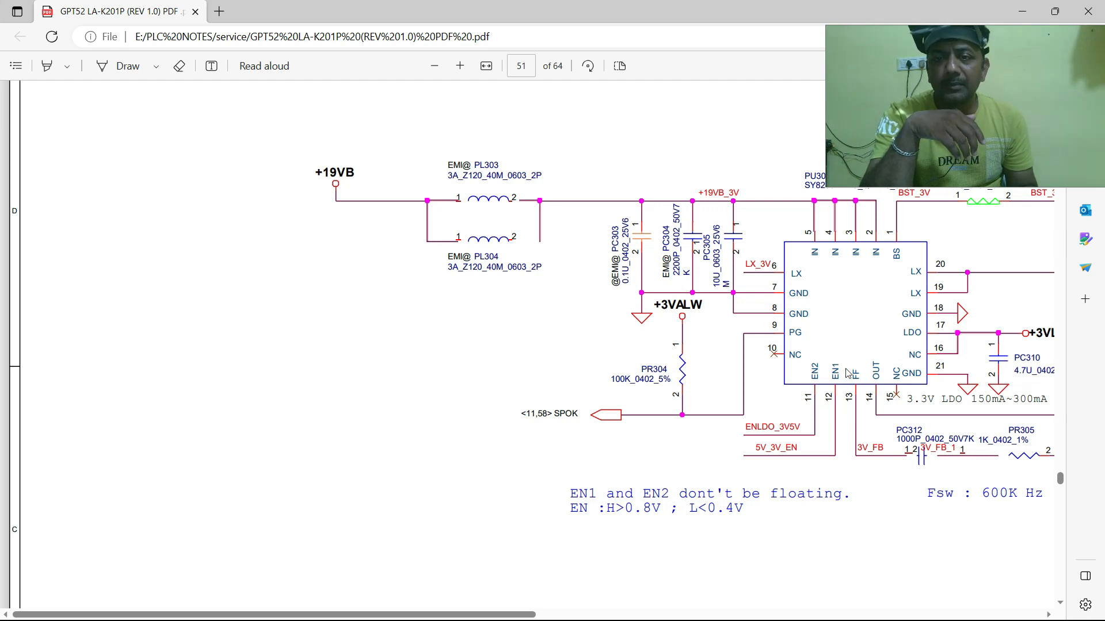
scroll("down", 3)
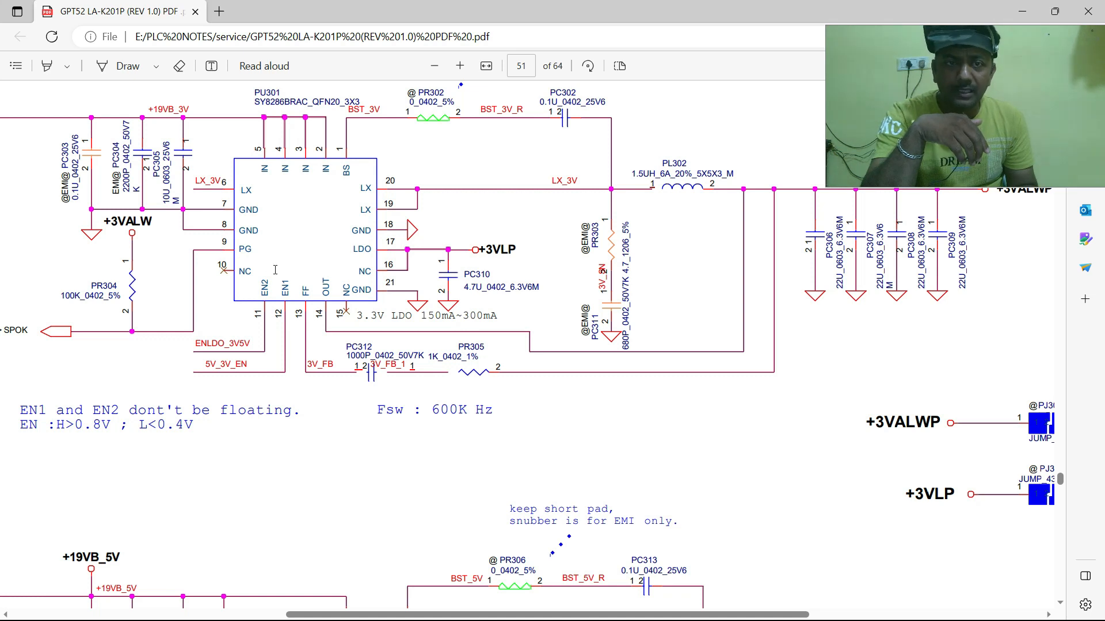
Step: Adjust the view to the +3VALWP net name at PL302's output with the jumpers below
left_click(359, 252)
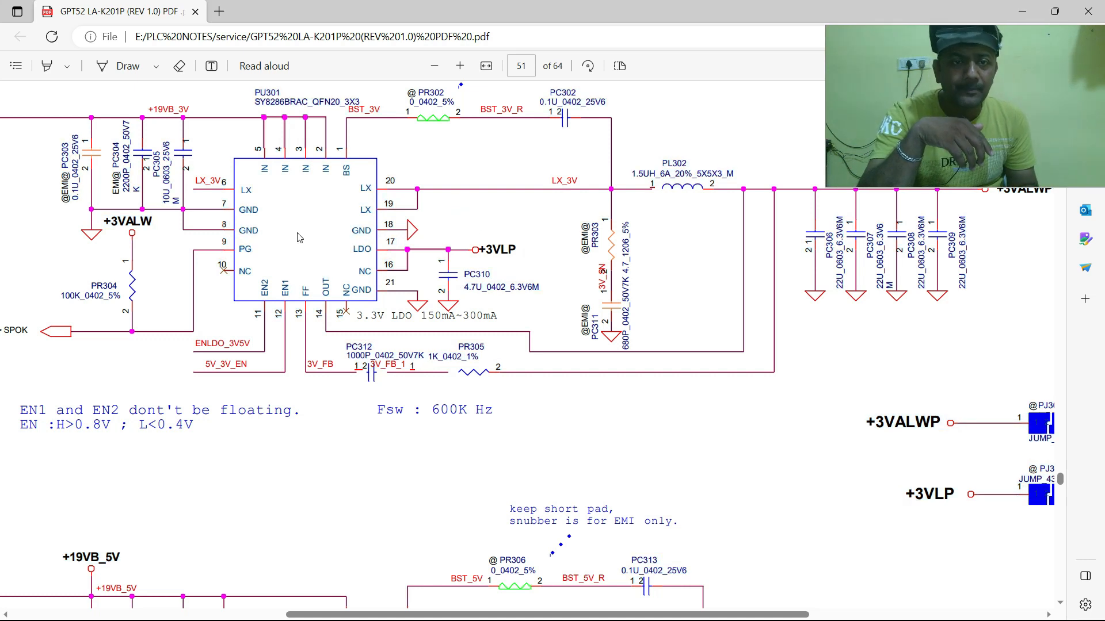
mouse_move(420, 284)
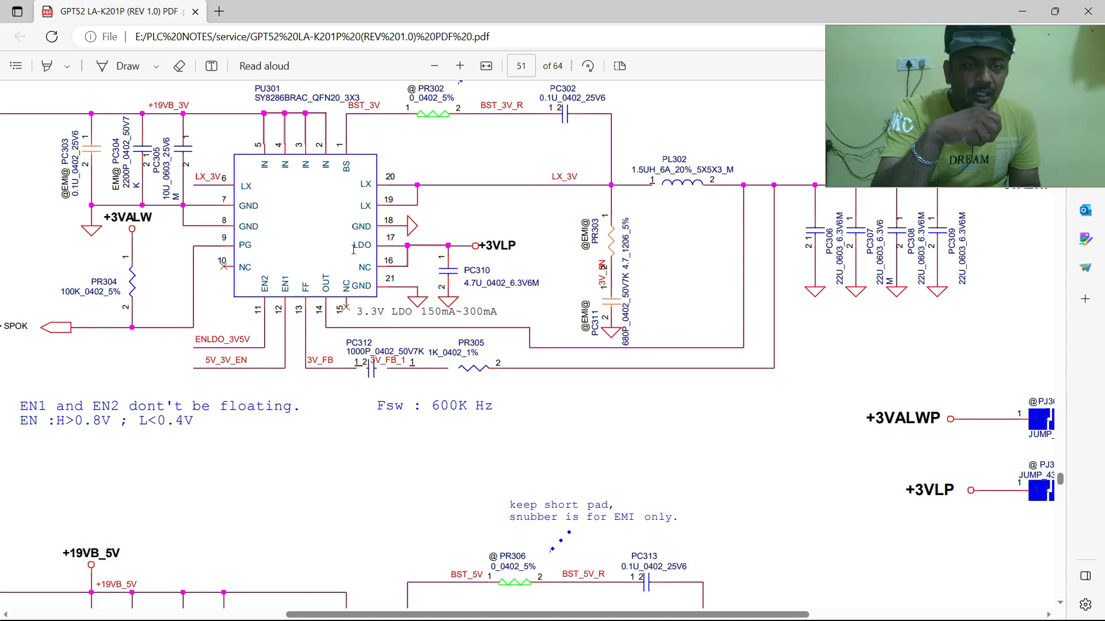
scroll("down", 3)
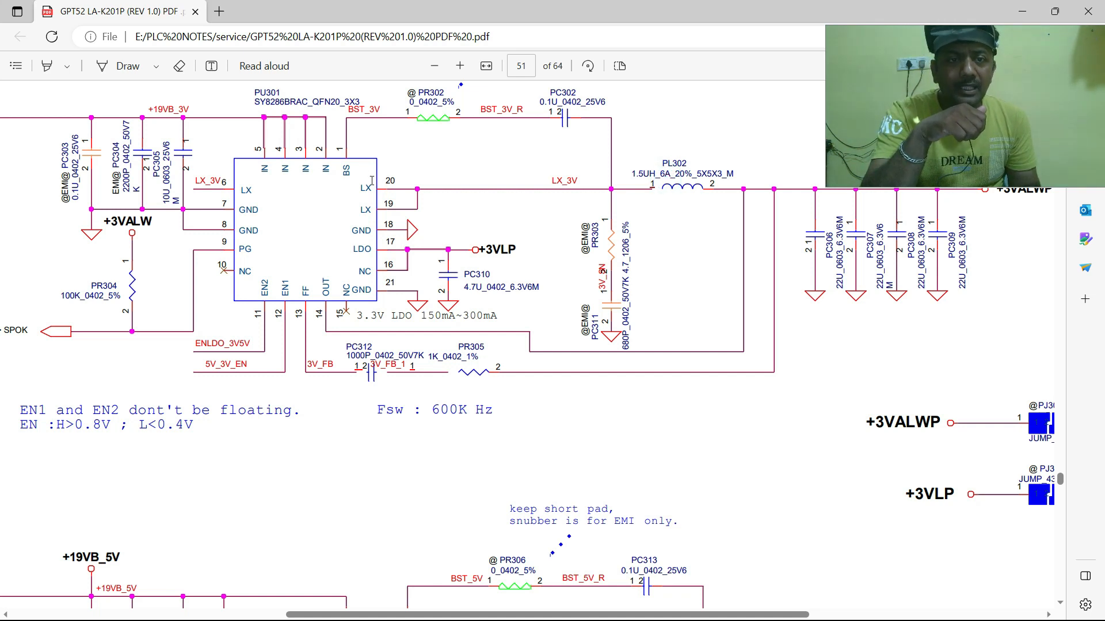
mouse_move(421, 191)
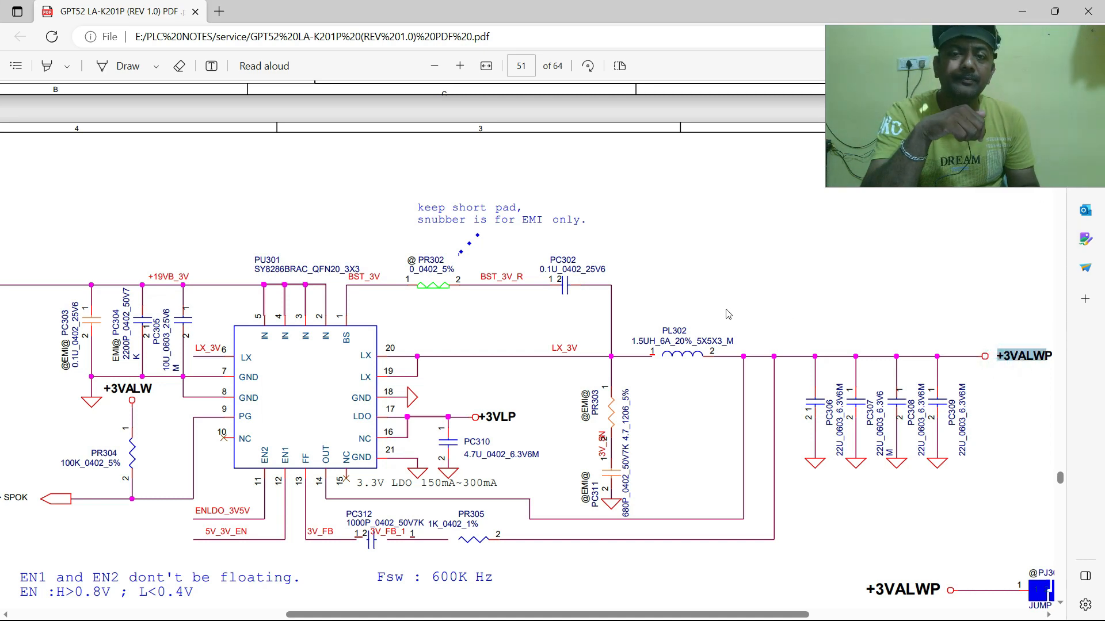
scroll("down", 3)
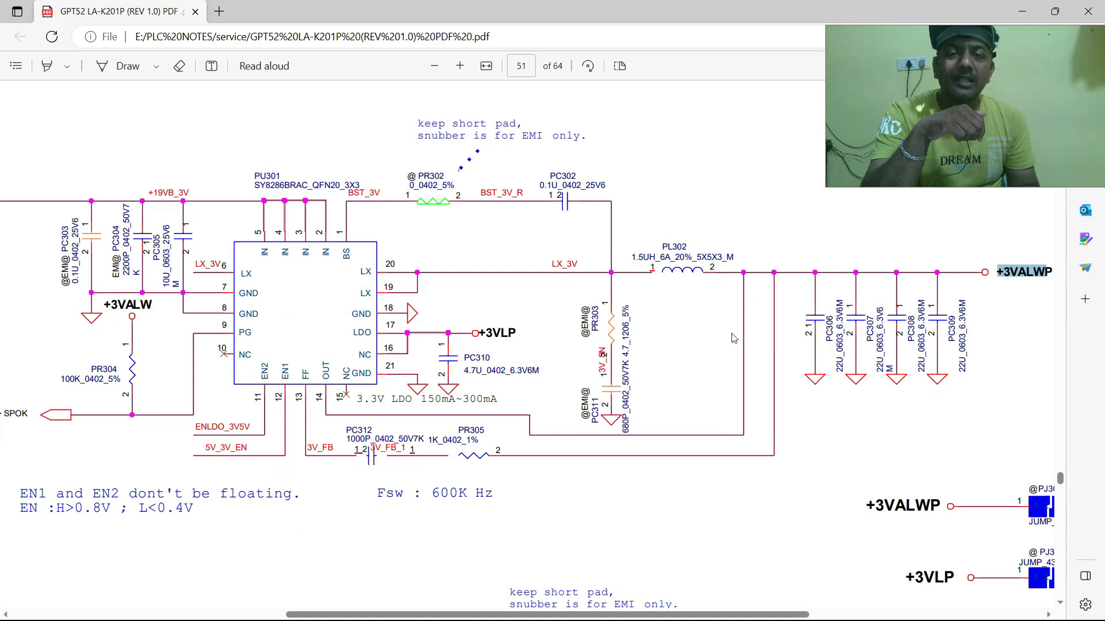
mouse_move(716, 311)
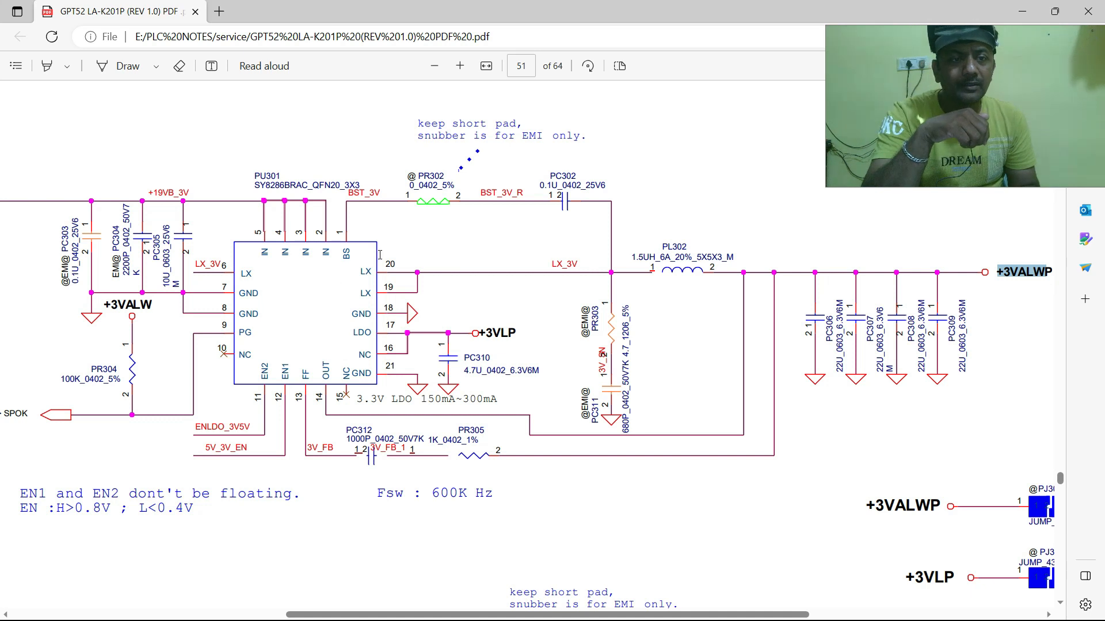
mouse_move(525, 388)
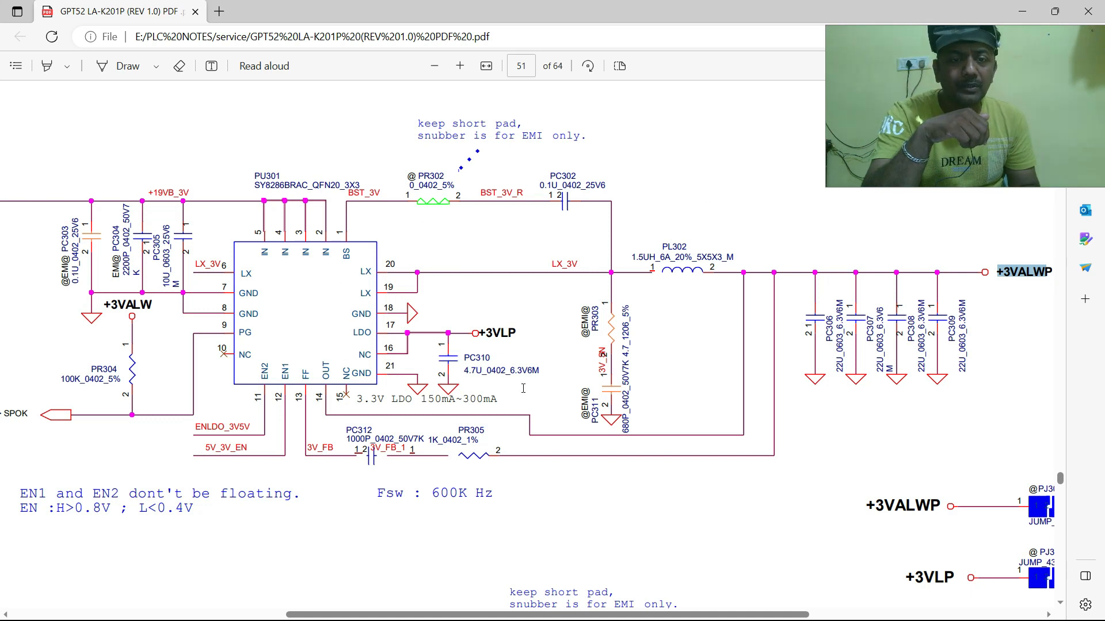
mouse_move(658, 315)
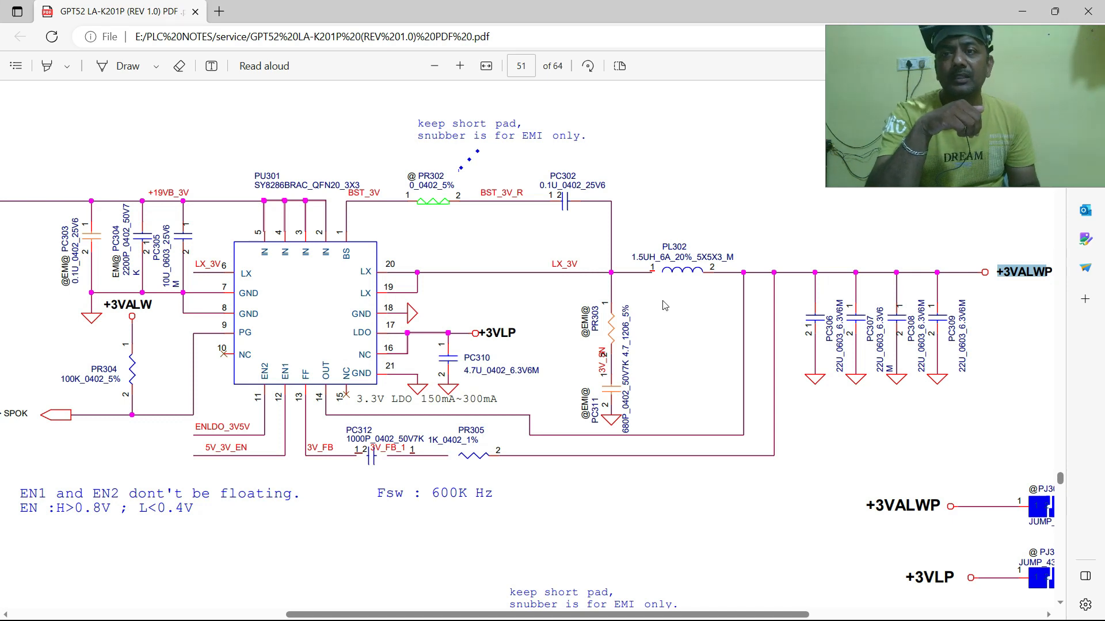
Step: Scroll down and right past PU301's jumpers to reveal the start of the PU302 section
scroll("down", 3)
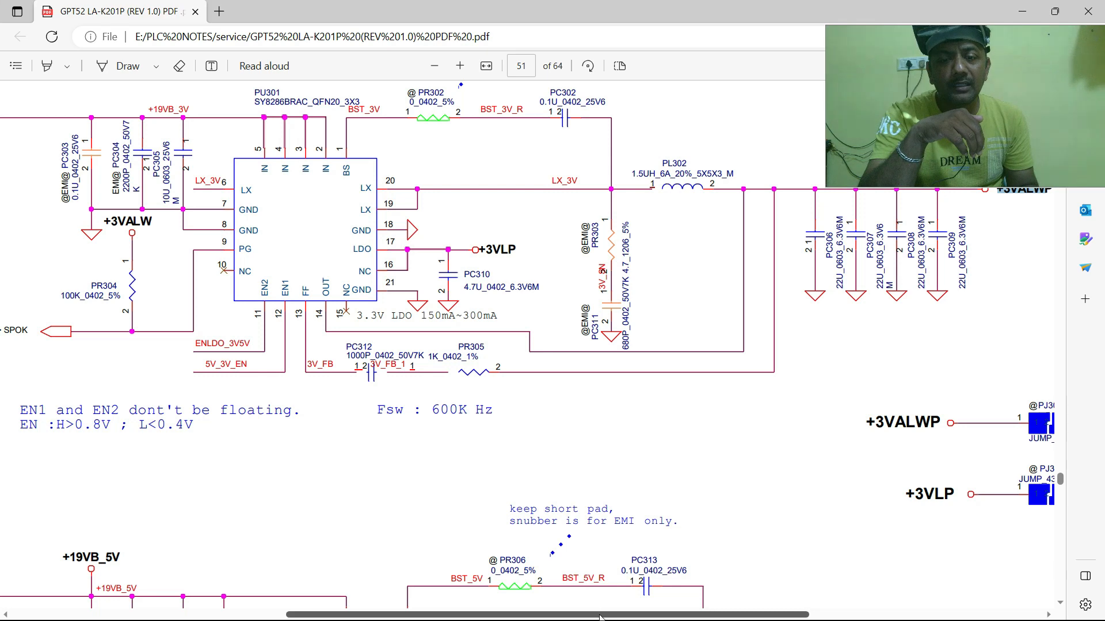
scroll("right", 3)
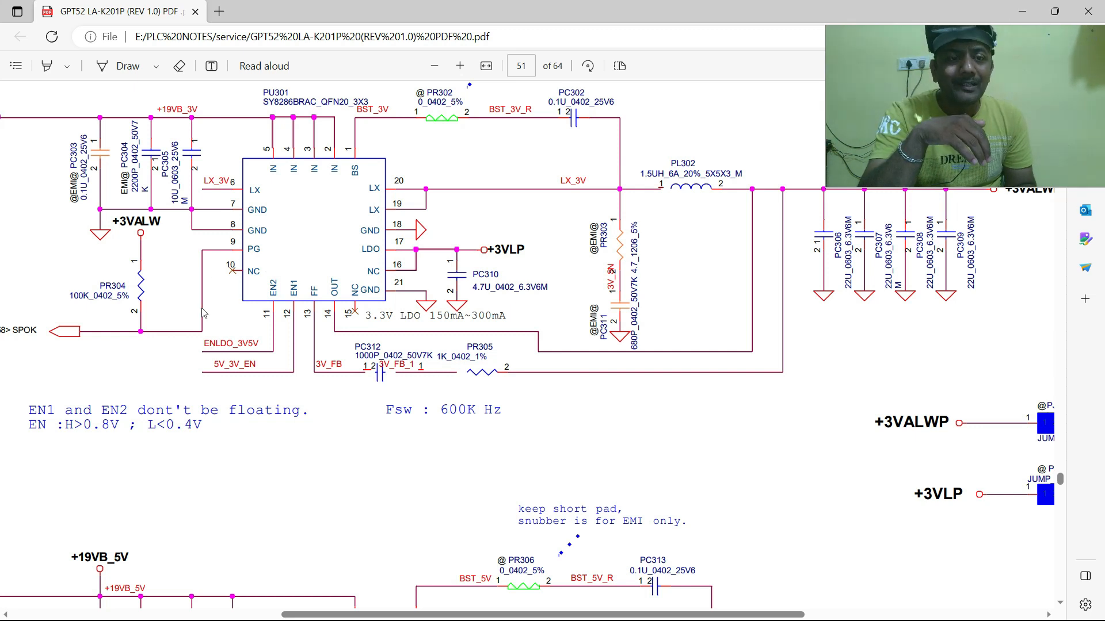
mouse_move(218, 319)
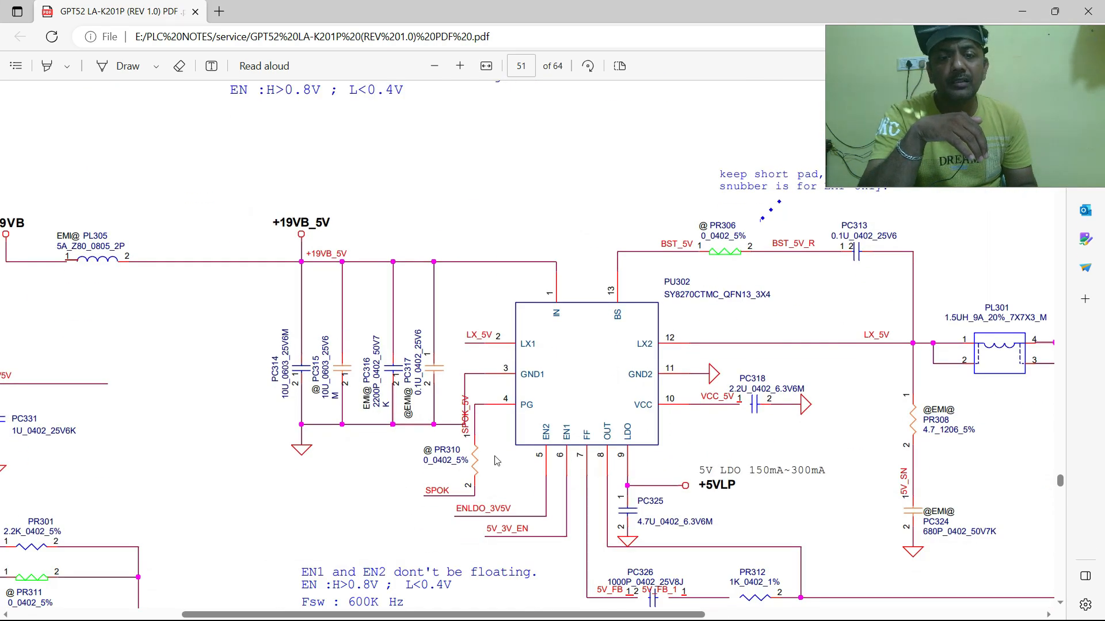
mouse_move(508, 474)
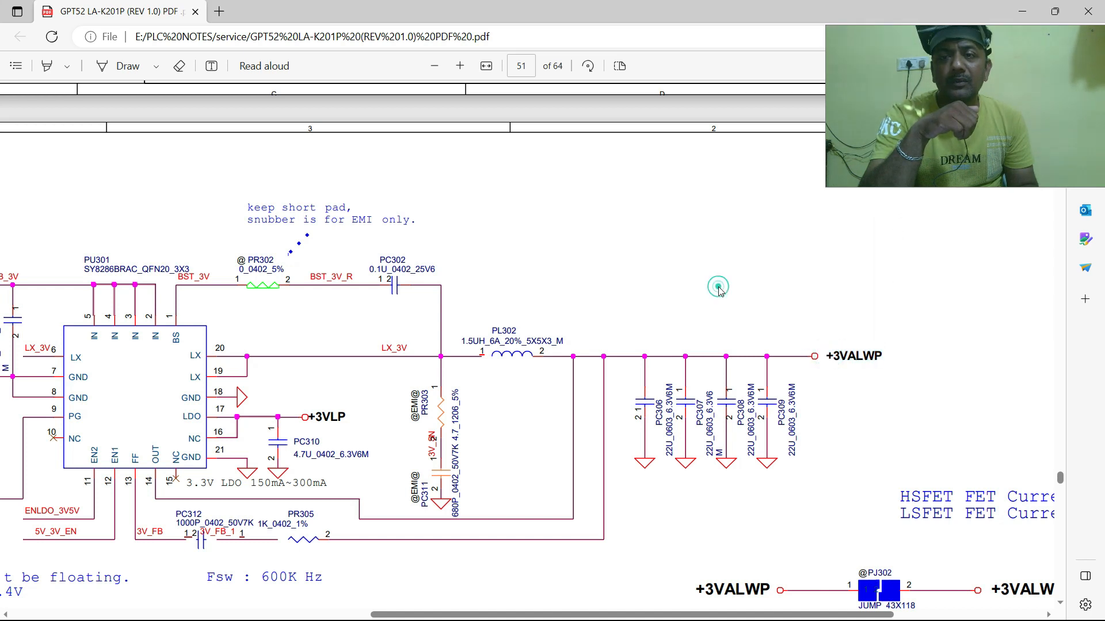
left_click(717, 287)
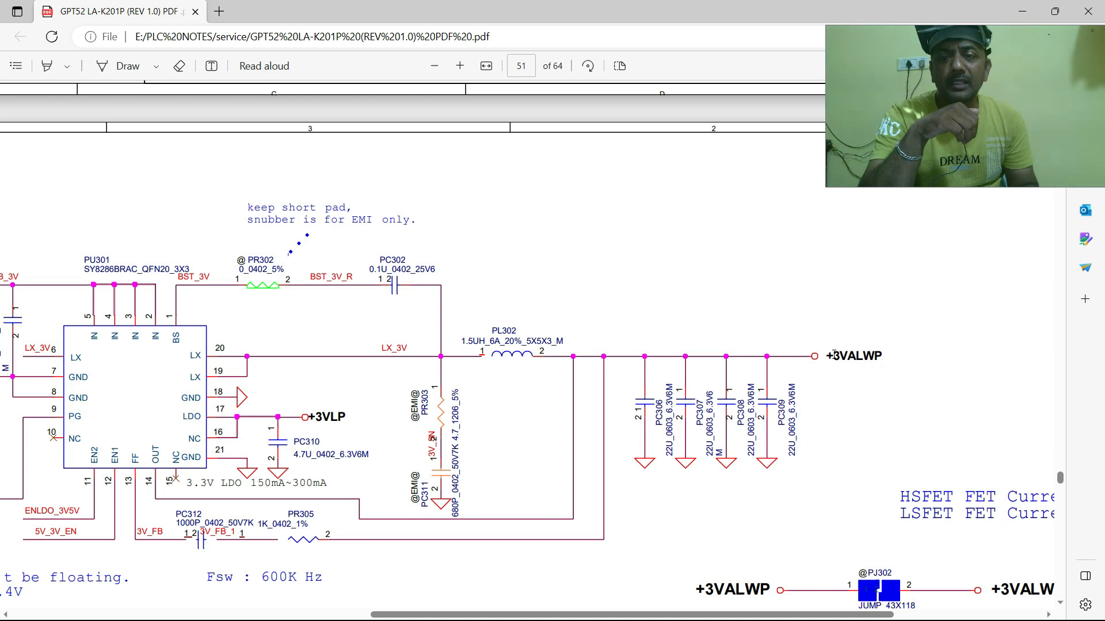
double_click(853, 356)
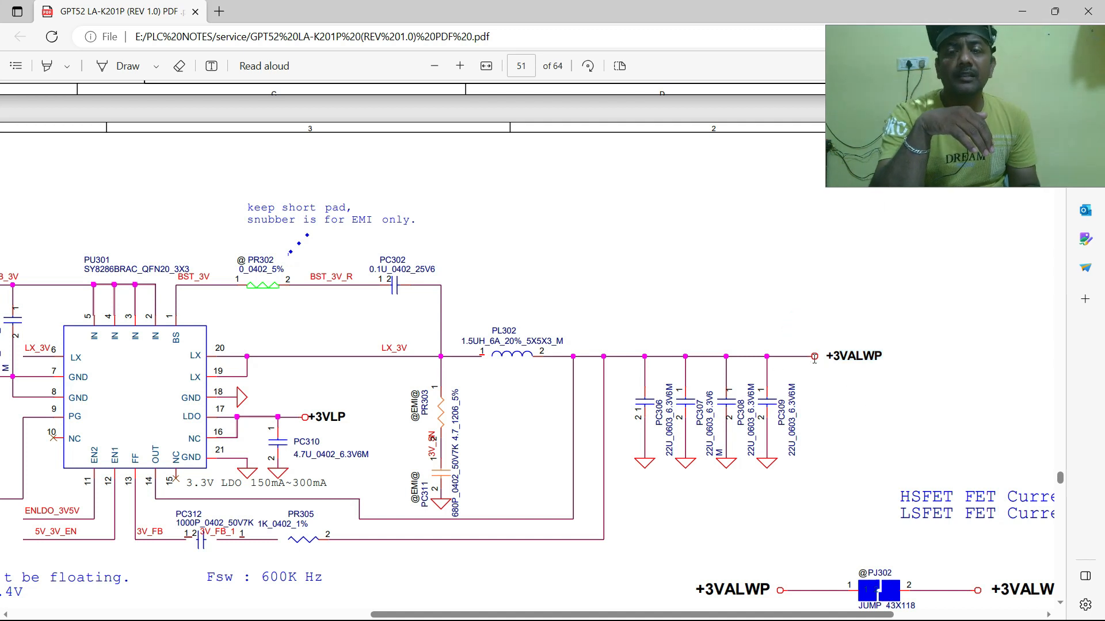
double_click(853, 356)
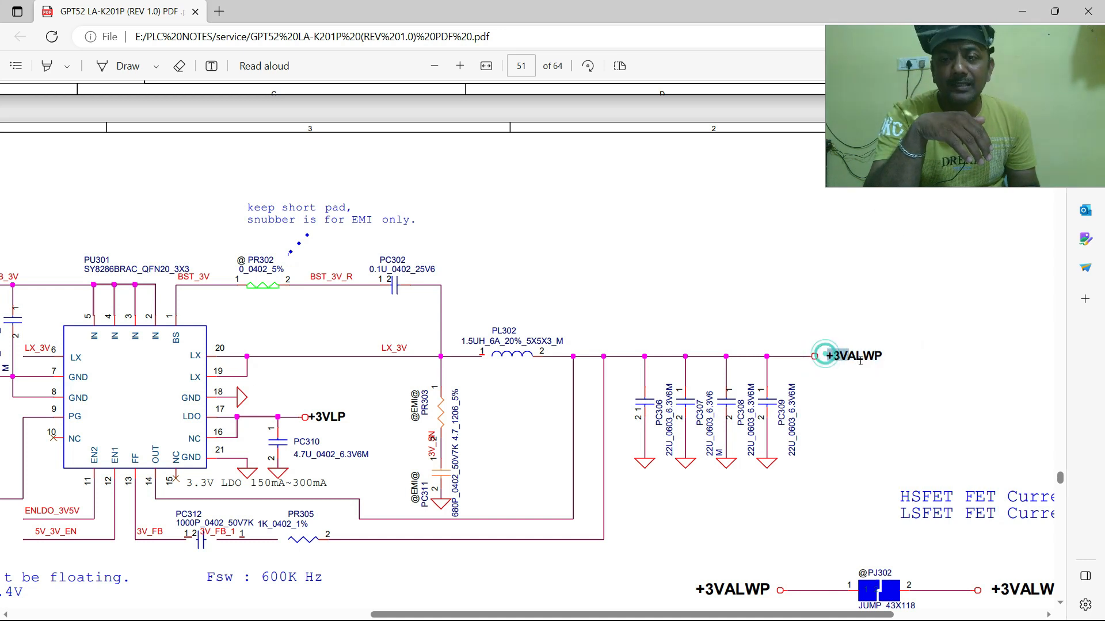
double_click(853, 356)
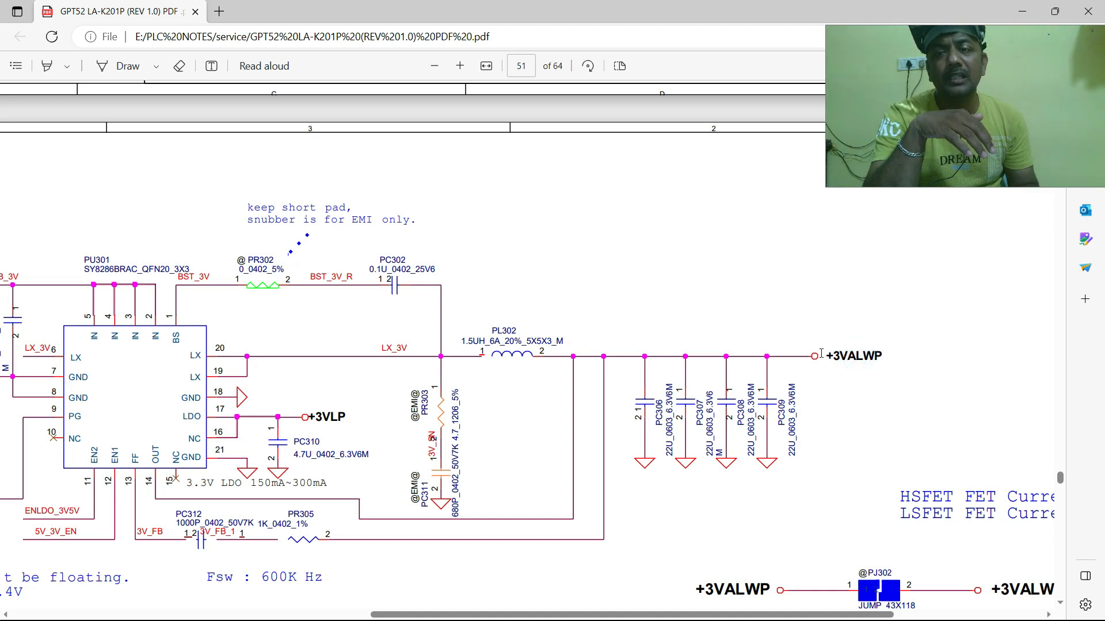
double_click(856, 355)
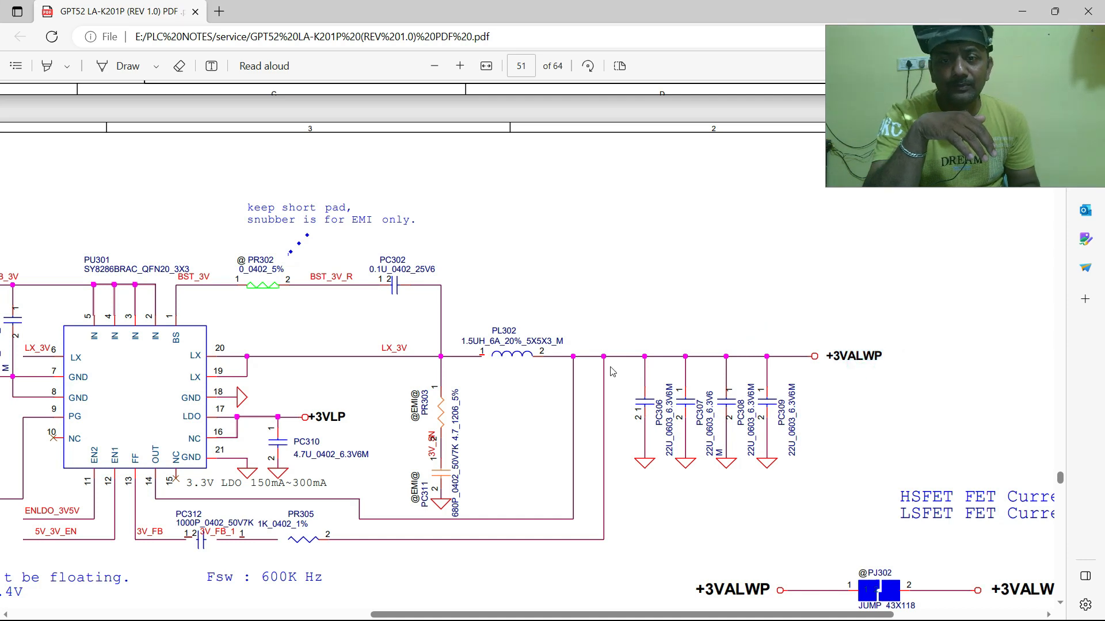
Step: Scroll to the enable network where PR301/PR311 feed 5V_3V_EN from EC_ON and MAIN_PWR_ON
scroll("down", 3)
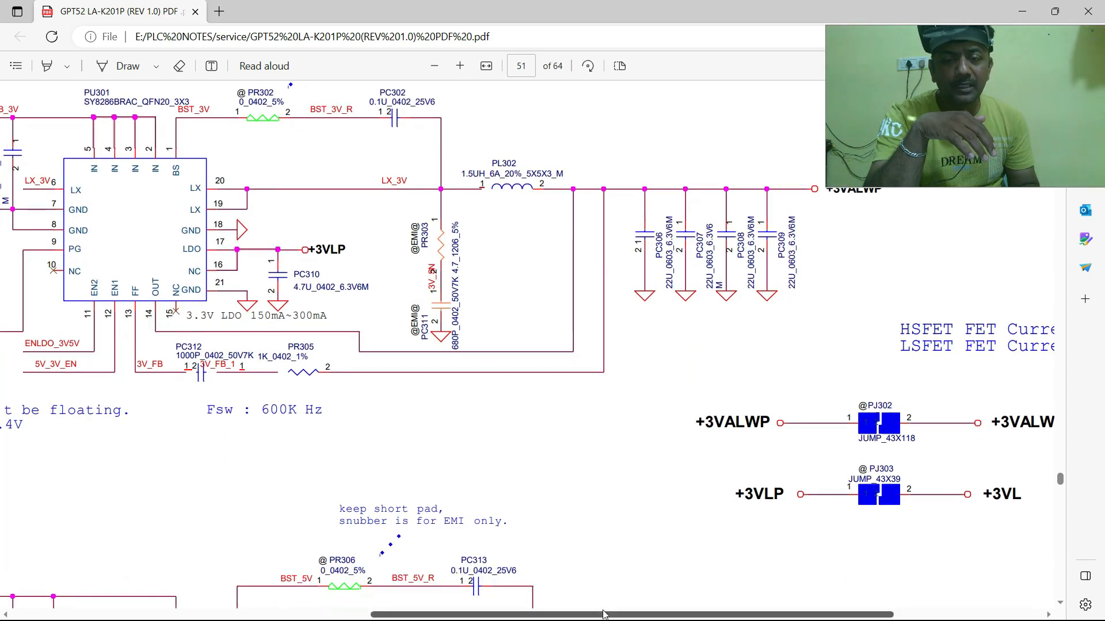
scroll("left", 3)
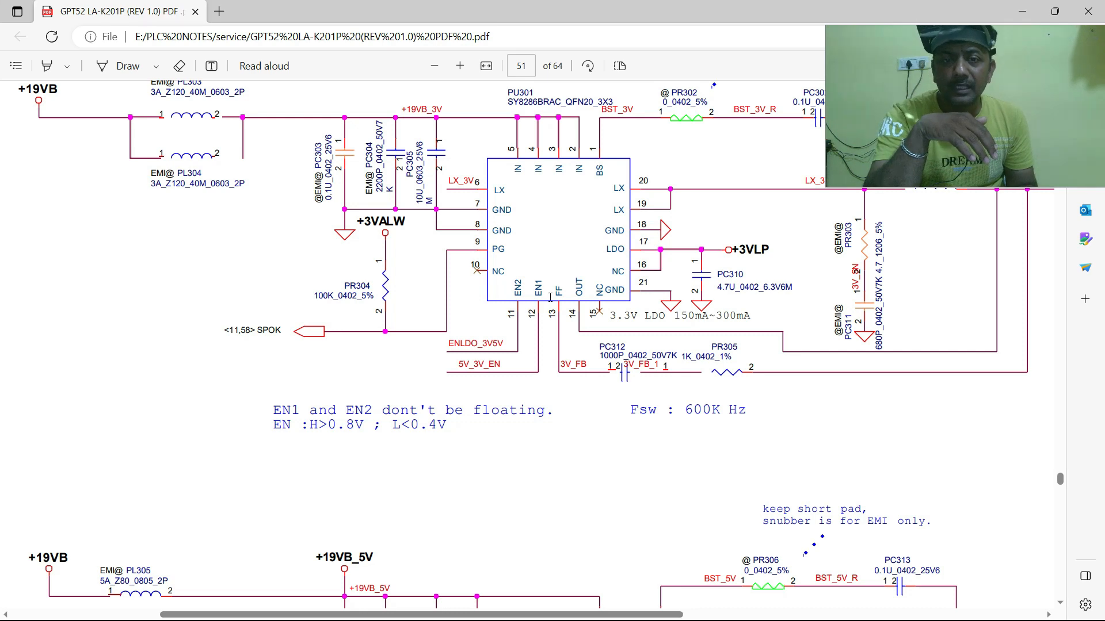
scroll("down", 3)
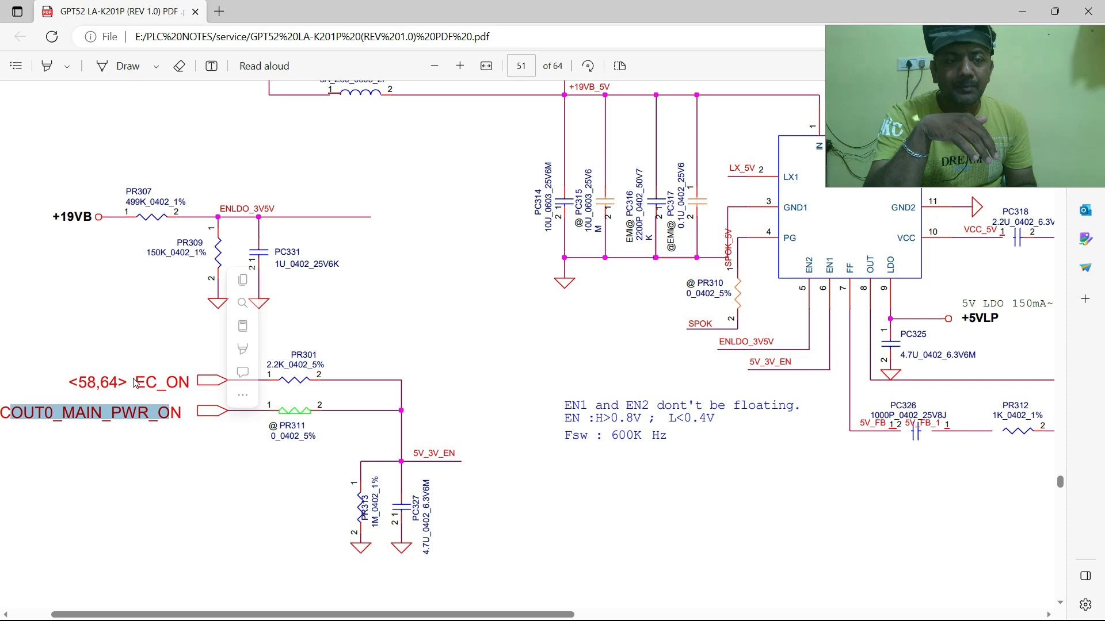
double_click(171, 382)
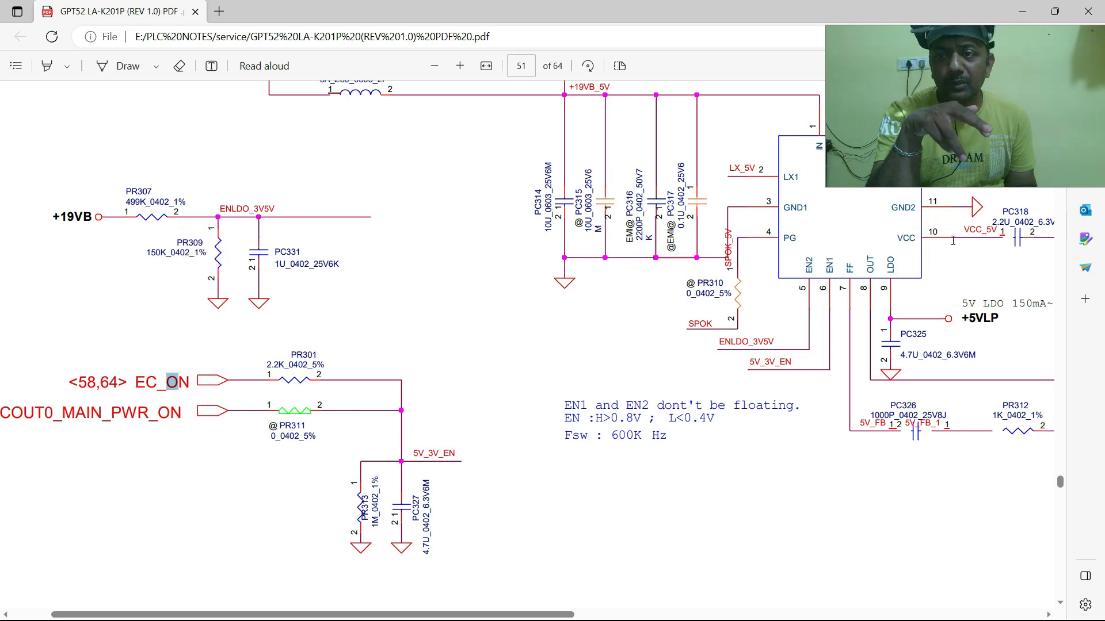
mouse_move(666, 326)
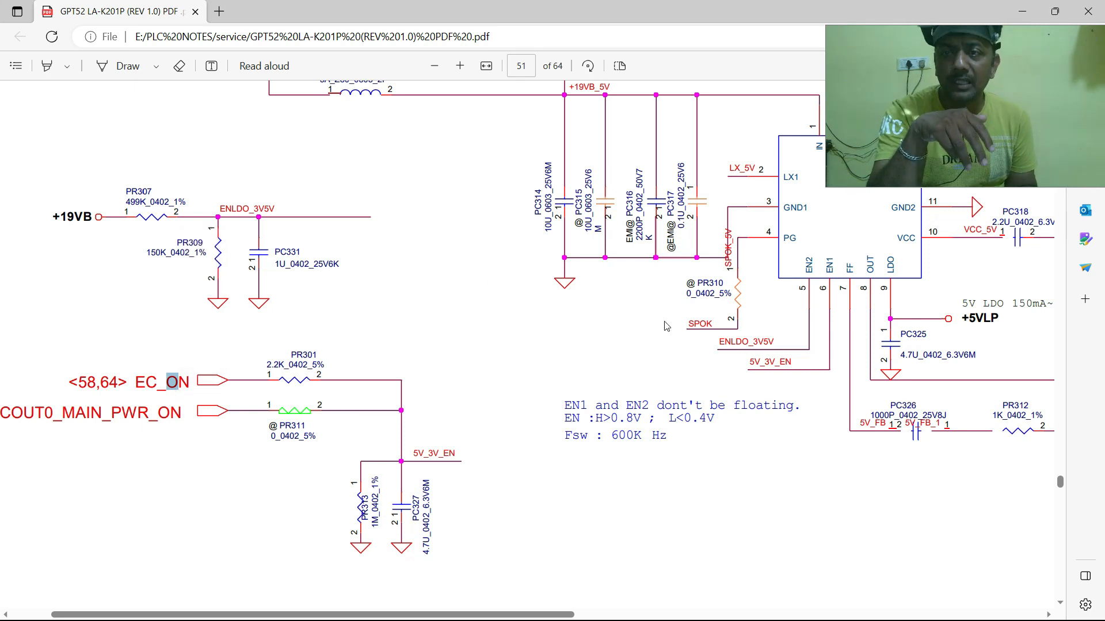
mouse_move(656, 322)
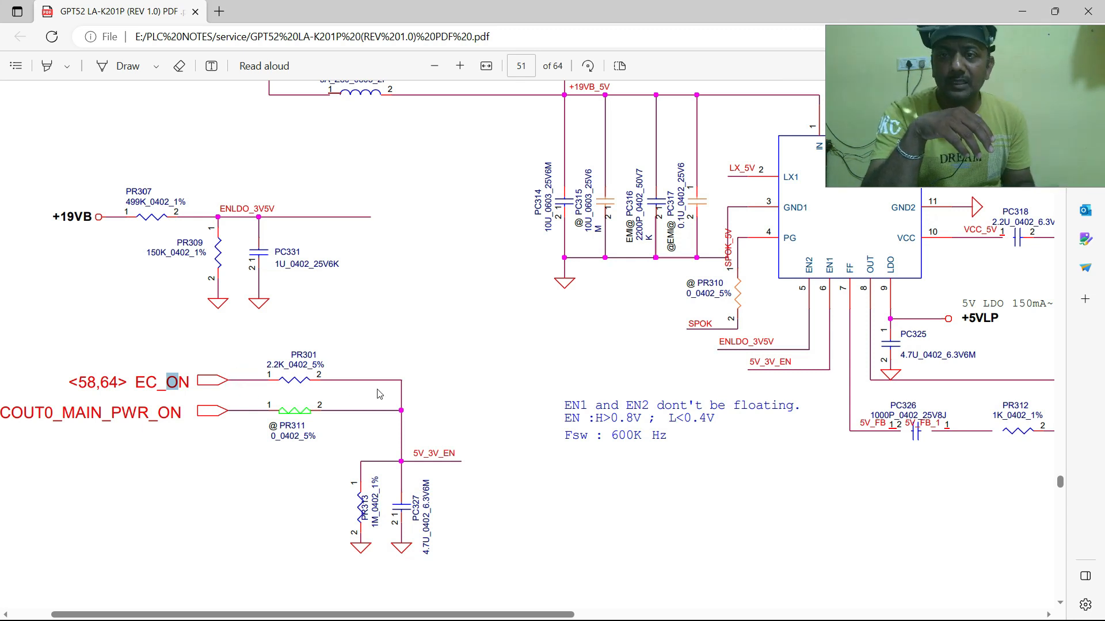
mouse_move(367, 365)
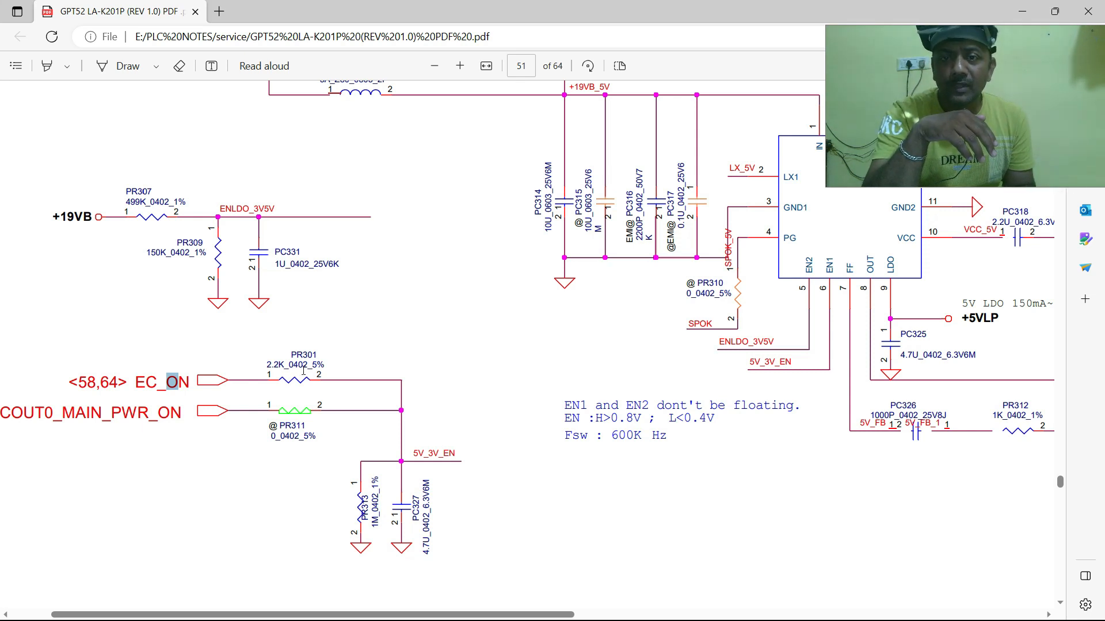
double_click(178, 382)
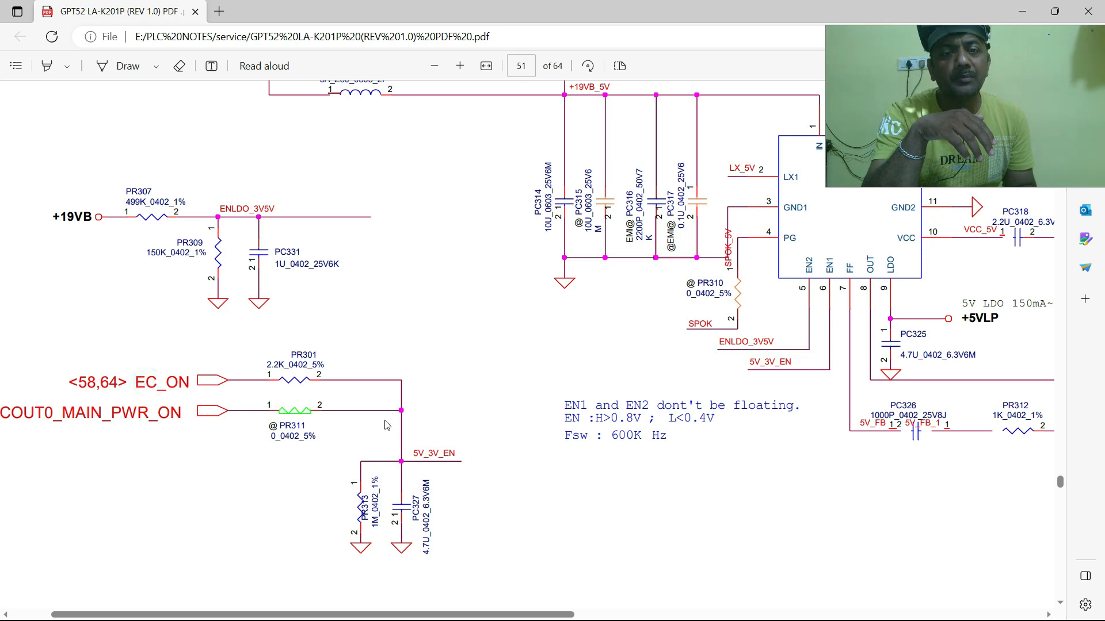
Step: Scroll to PU301's output through PL302 and highlight the +3VALWP net name
scroll("down", 3)
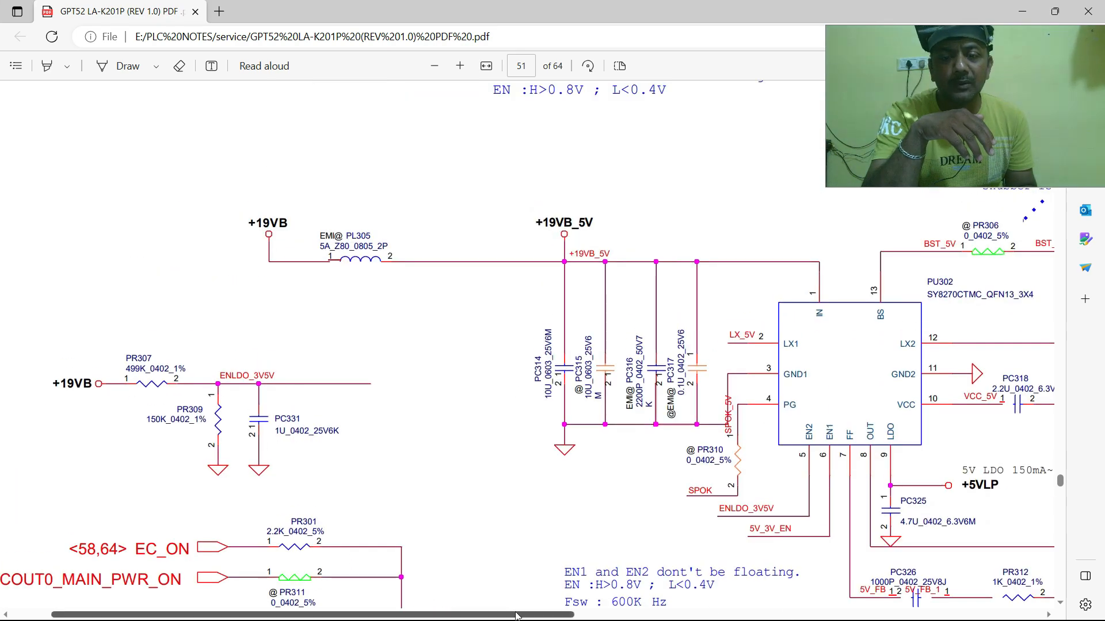
scroll("right", 3)
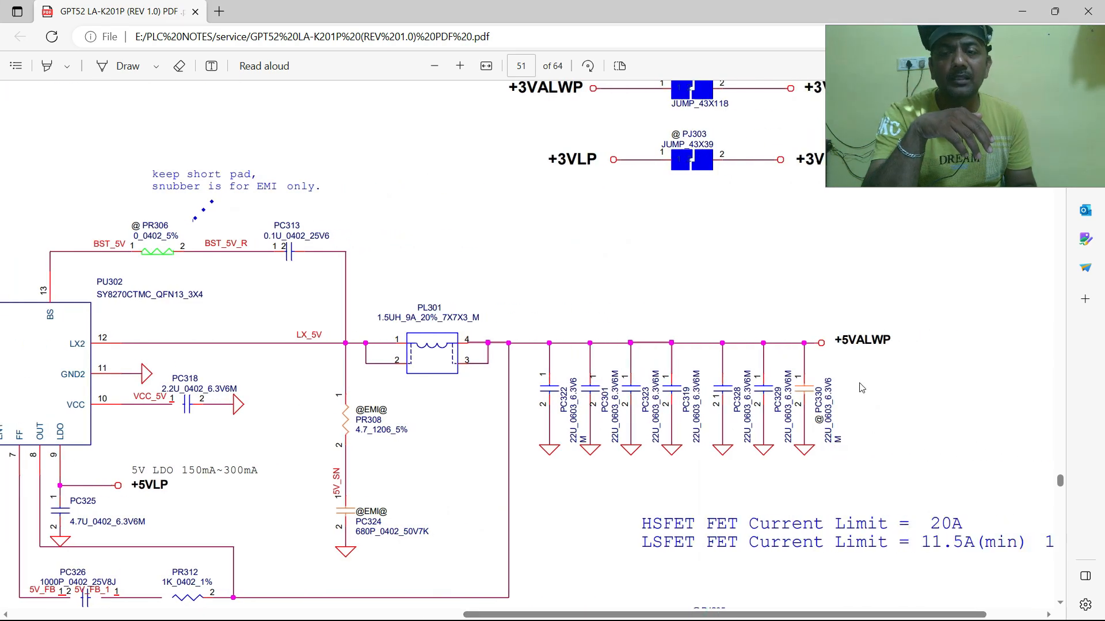
scroll("down", 3)
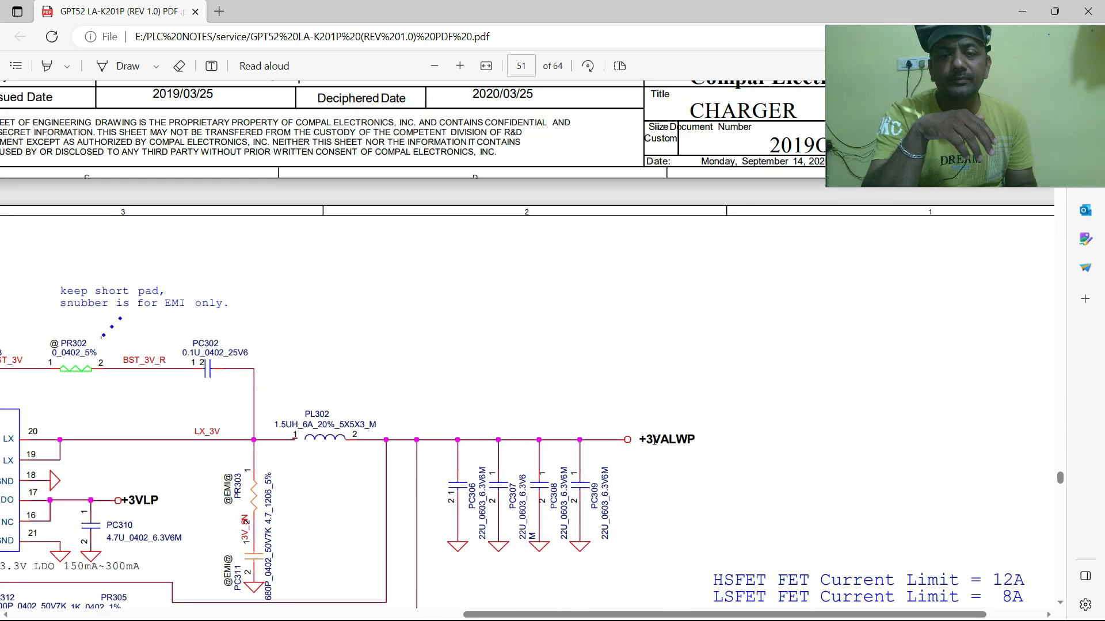
double_click(664, 439)
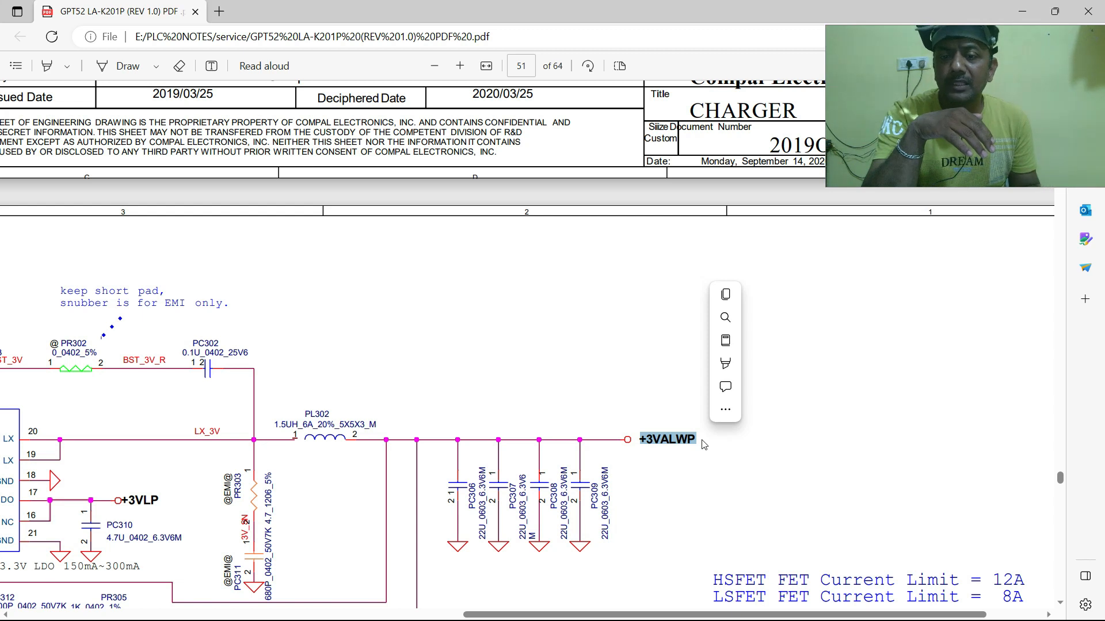
mouse_move(709, 441)
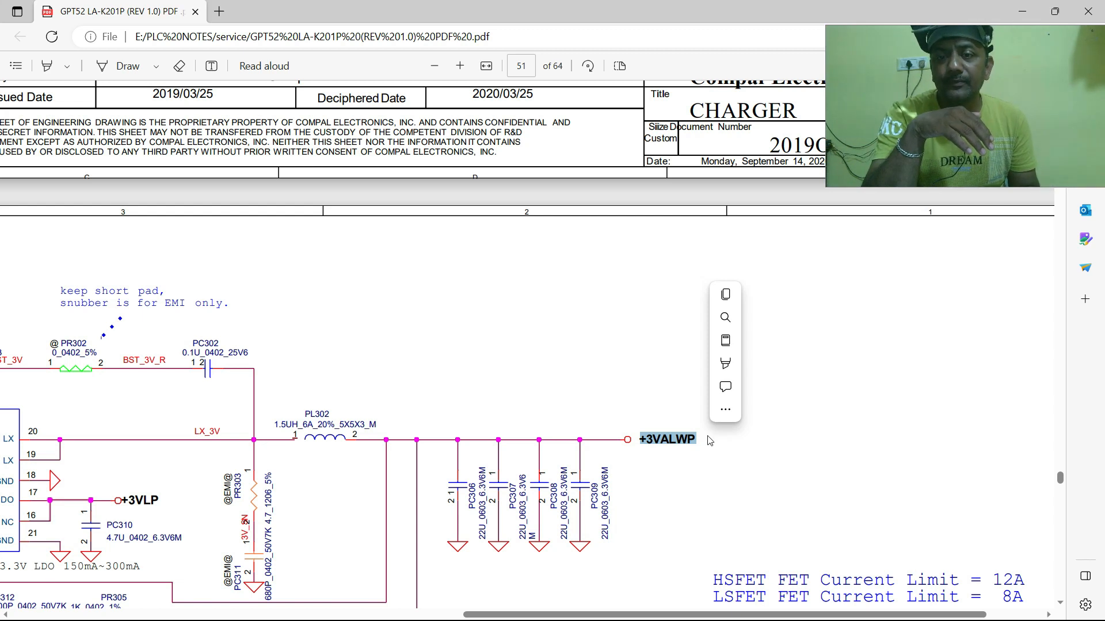